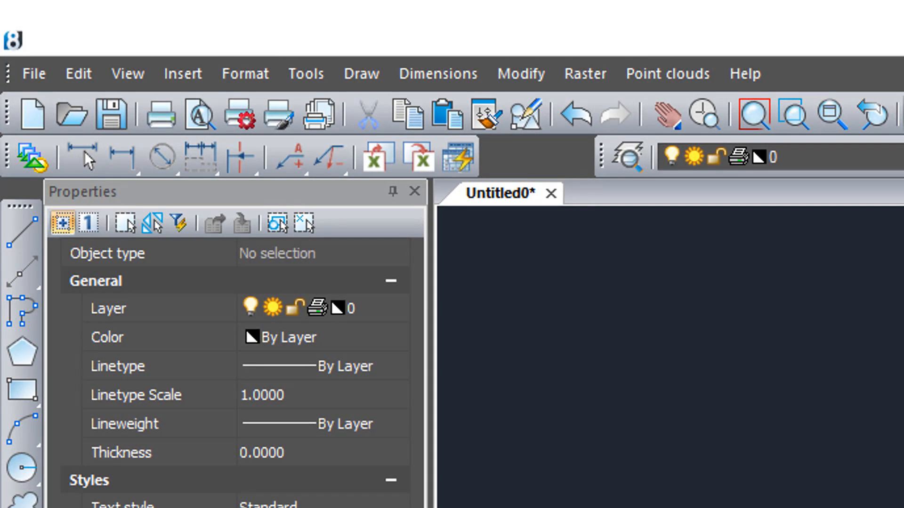
- Show the Drawing Explorer, then the Sheet Set manager and Tool Palettes panels
{"action": "scroll", "scroll_direction": "down", "scroll_amount": 3}
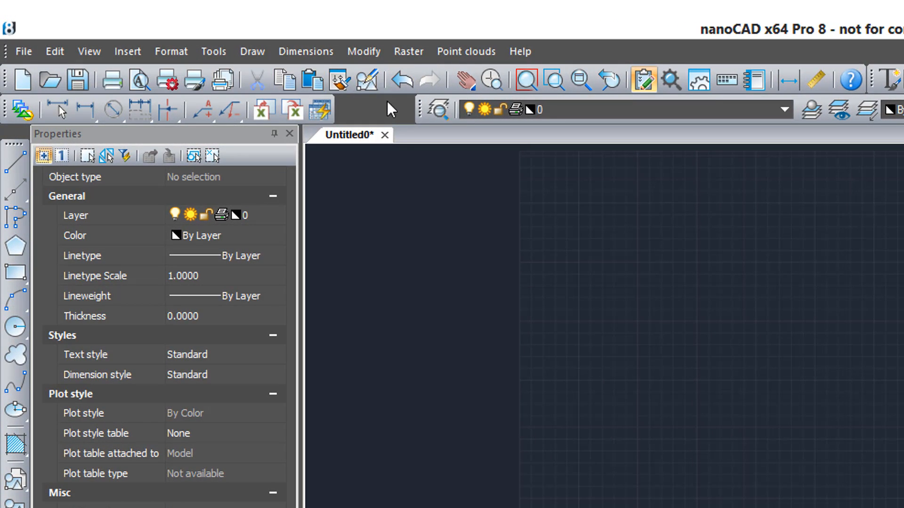
{"action": "left_click", "coordinate": [784, 109]}
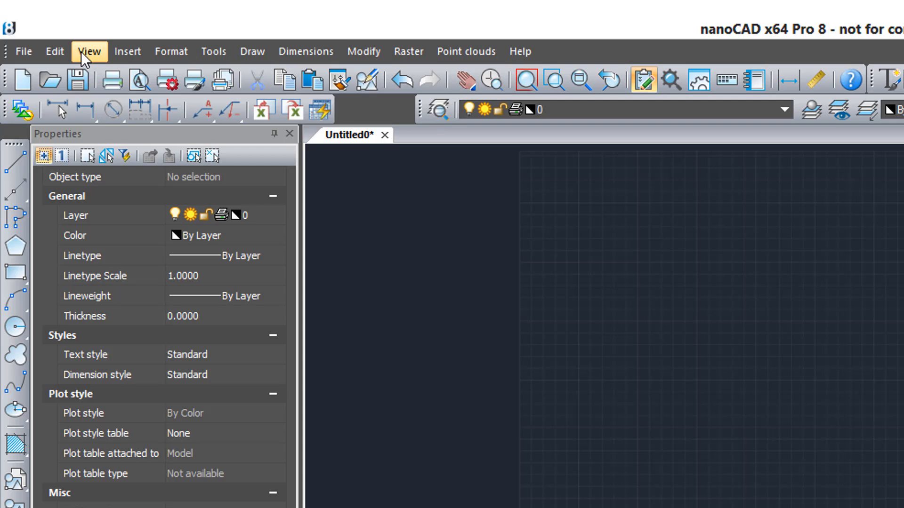
{"action": "mouse_move", "coordinate": [151, 144]}
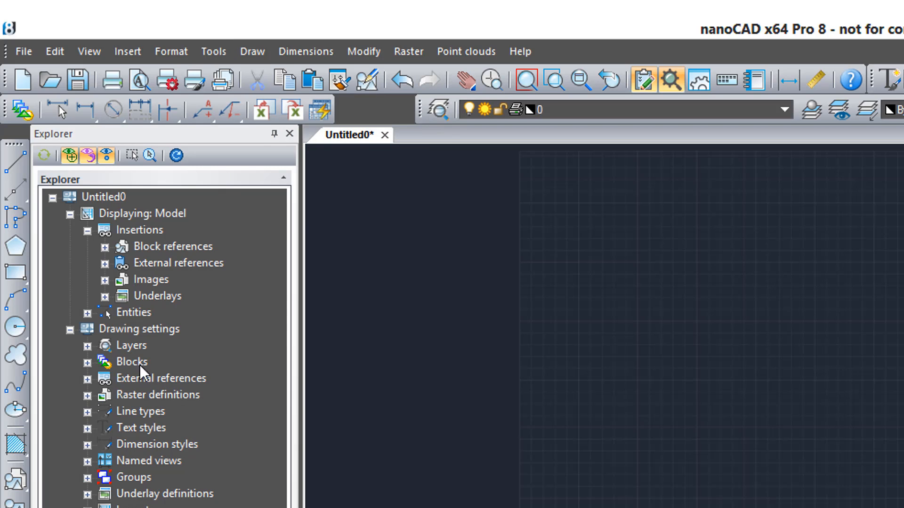
{"action": "left_click", "coordinate": [213, 51]}
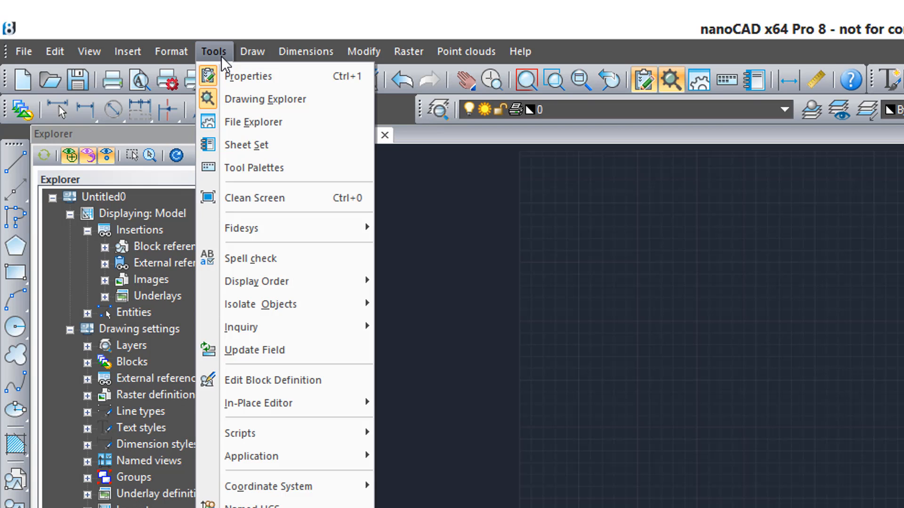
{"action": "left_click", "coordinate": [252, 121]}
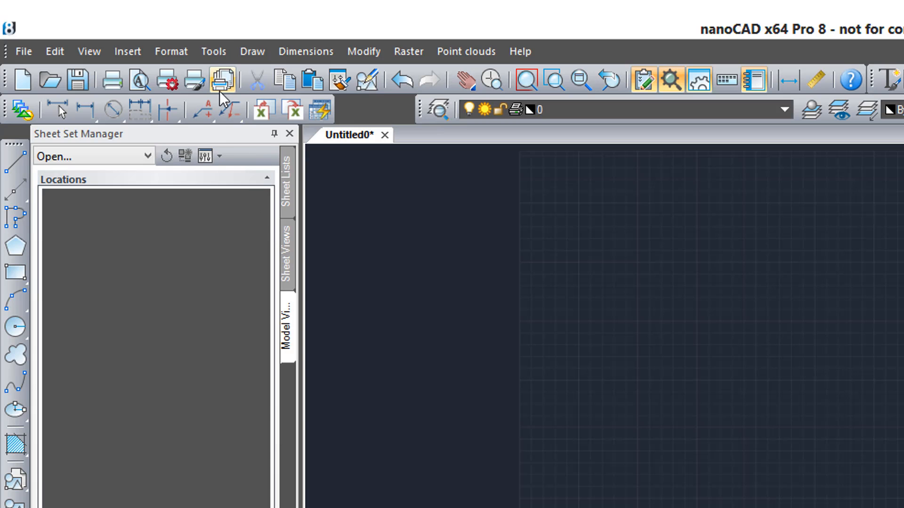
{"action": "left_click", "coordinate": [214, 51]}
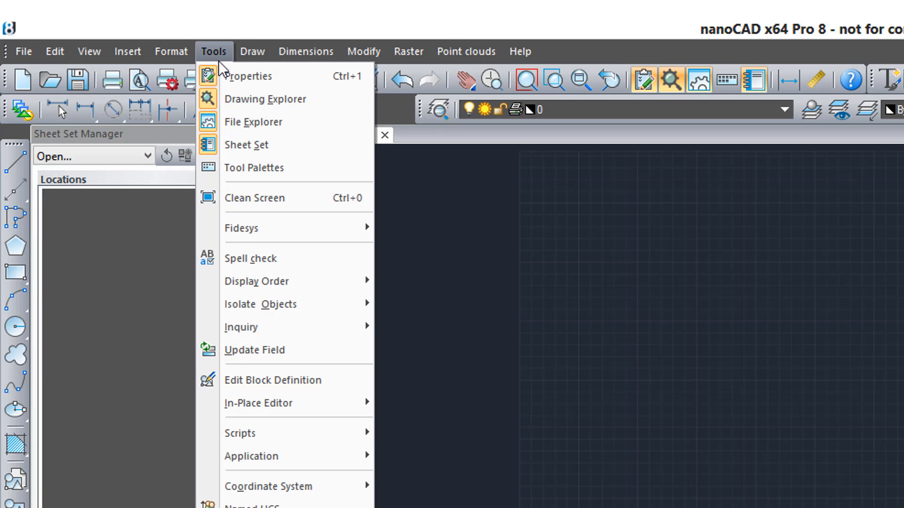
{"action": "left_click", "coordinate": [254, 167]}
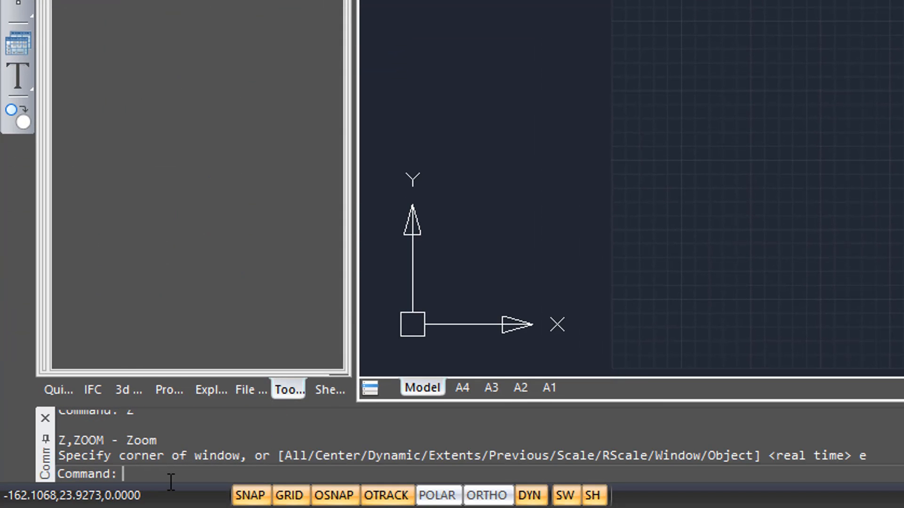
- Draw the horizontal and vertical corner lines with the LI command
{"action": "type", "text": "li"}
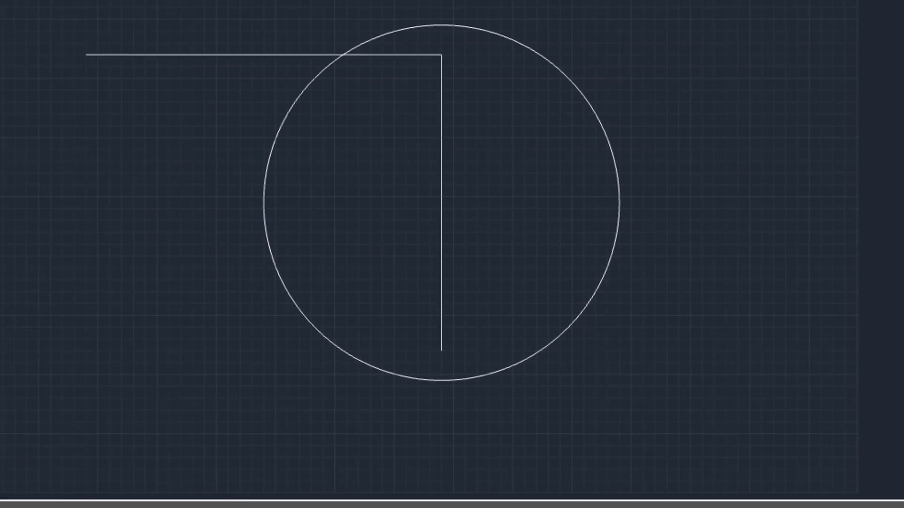
{"action": "mouse_move", "coordinate": [368, 496]}
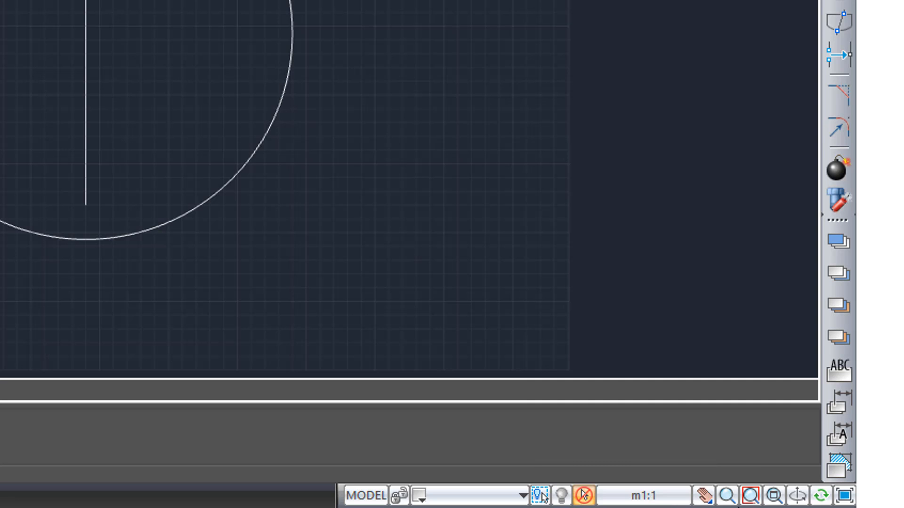
{"action": "mouse_move", "coordinate": [832, 398]}
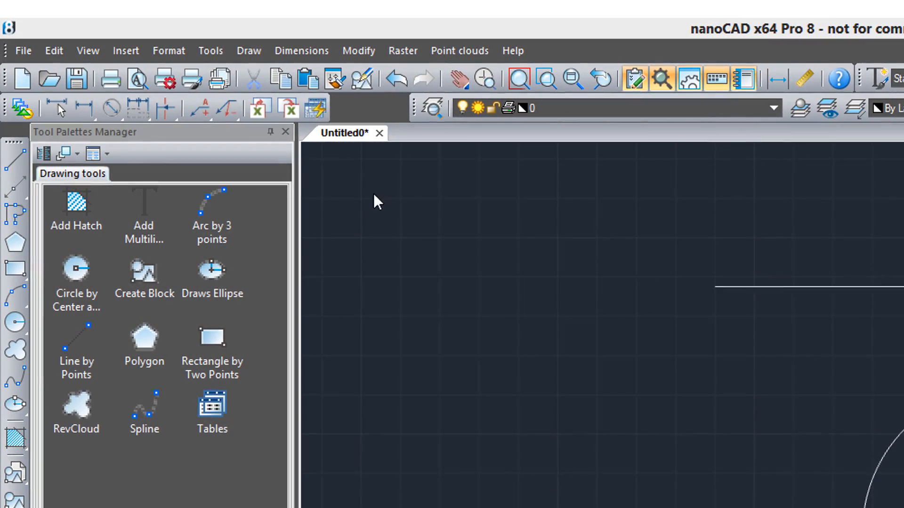
{"action": "mouse_move", "coordinate": [301, 51]}
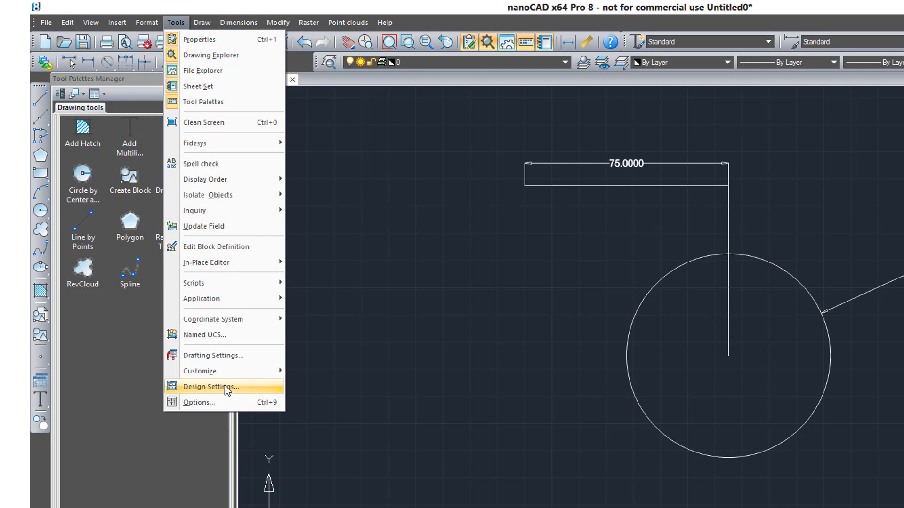
- Open Design Settings and expand the Dimensions group on the Symbols tab
{"action": "left_click", "coordinate": [224, 387]}
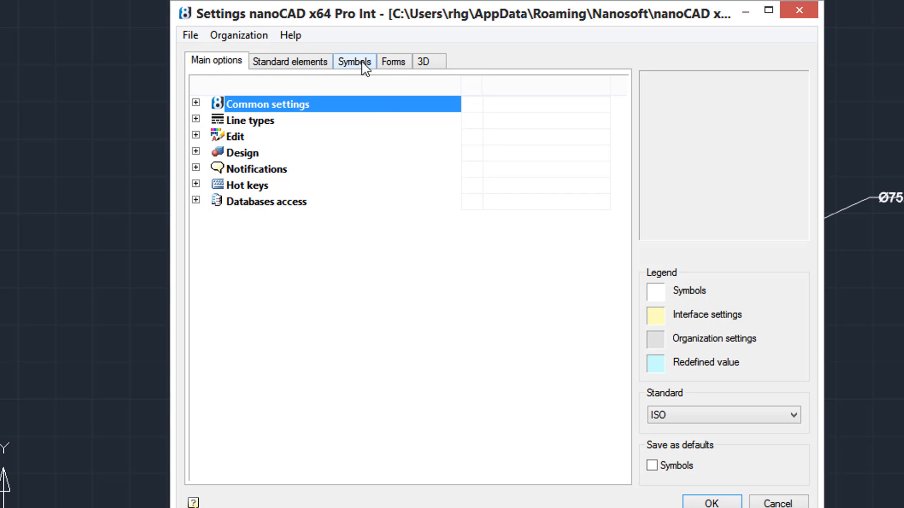
{"action": "left_click", "coordinate": [354, 62]}
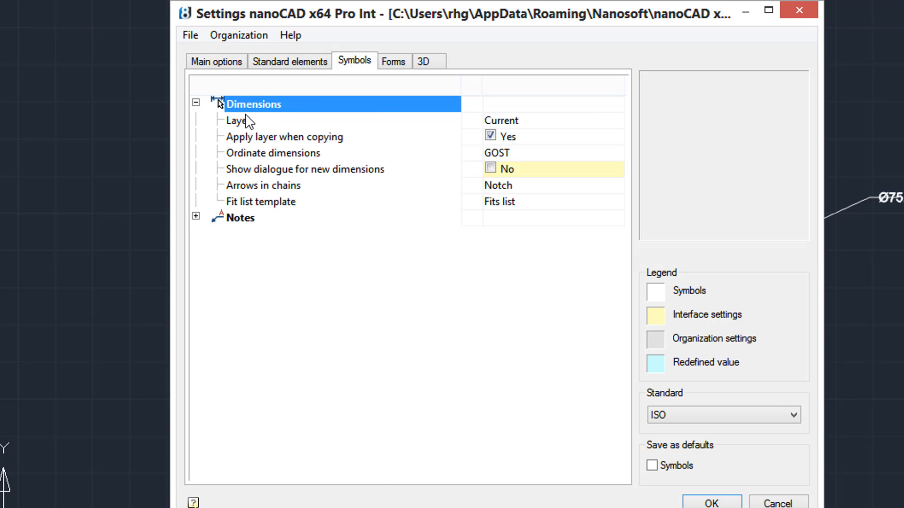
{"action": "left_click", "coordinate": [642, 151]}
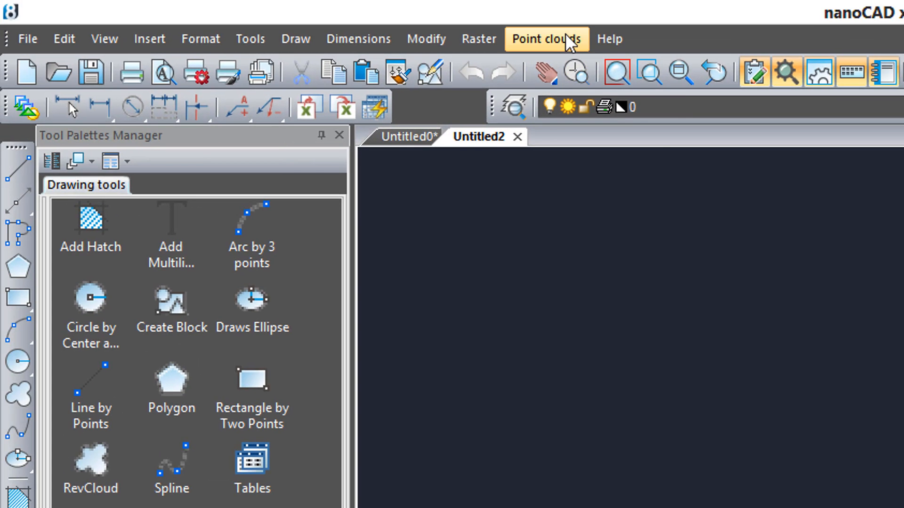
- Import pump.ptx as a point cloud with Differentiation set to By cloud
{"action": "left_click", "coordinate": [545, 39]}
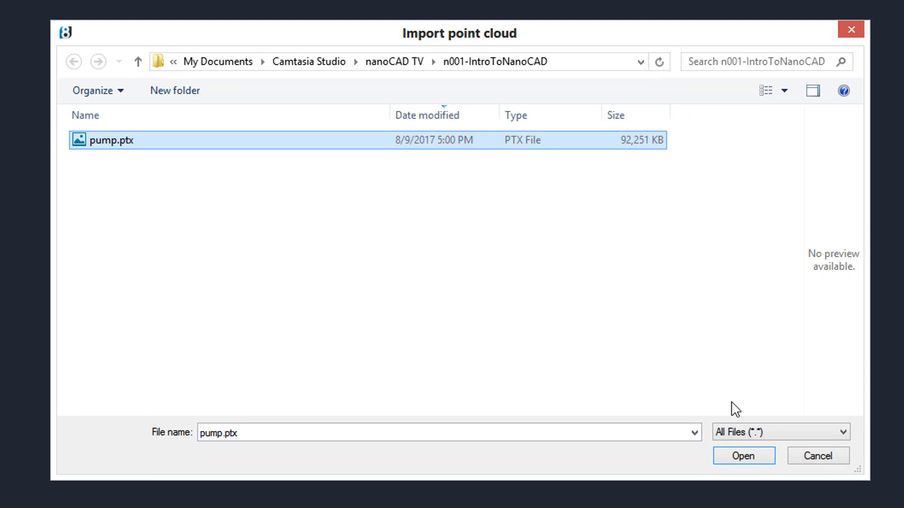
{"action": "left_click", "coordinate": [742, 456]}
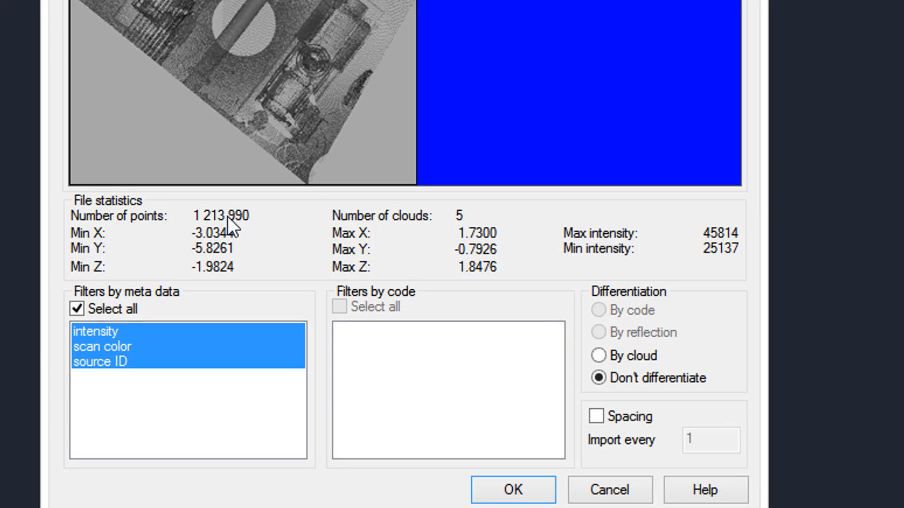
{"action": "mouse_move", "coordinate": [427, 229]}
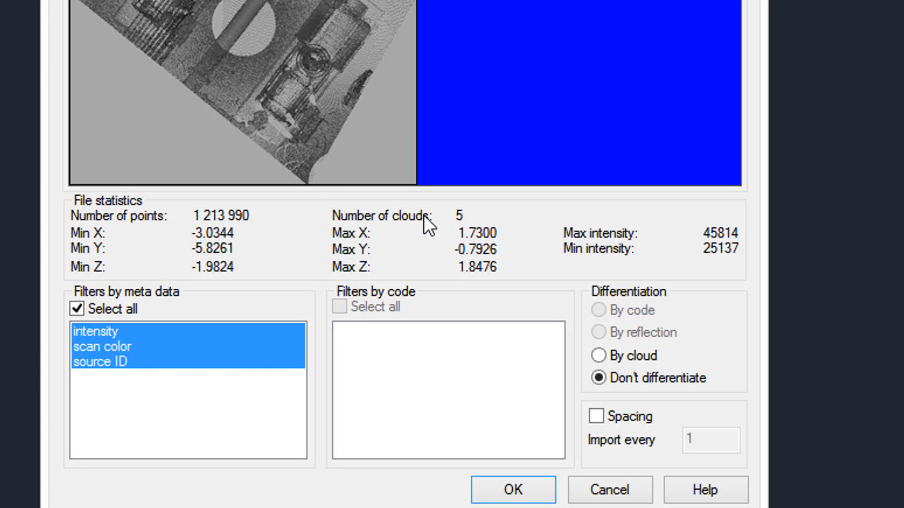
{"action": "mouse_move", "coordinate": [494, 258]}
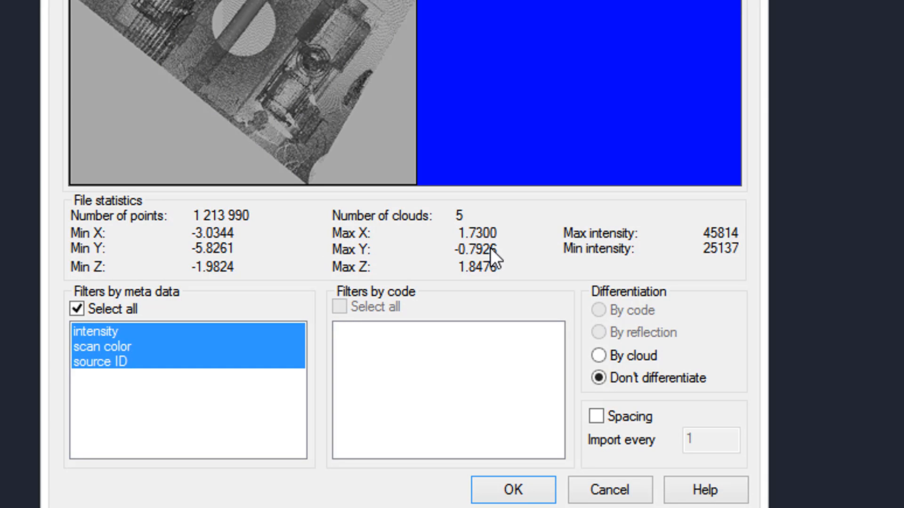
{"action": "left_click", "coordinate": [512, 489]}
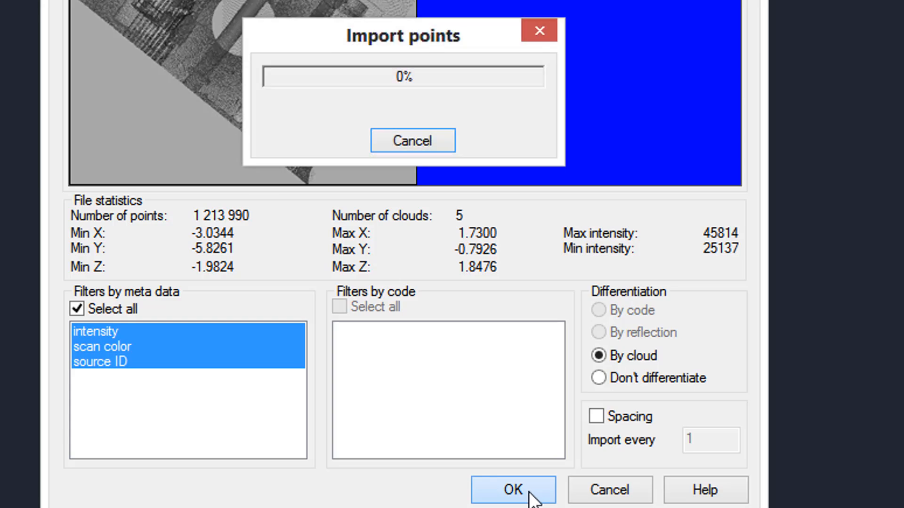
{"action": "left_click", "coordinate": [512, 490]}
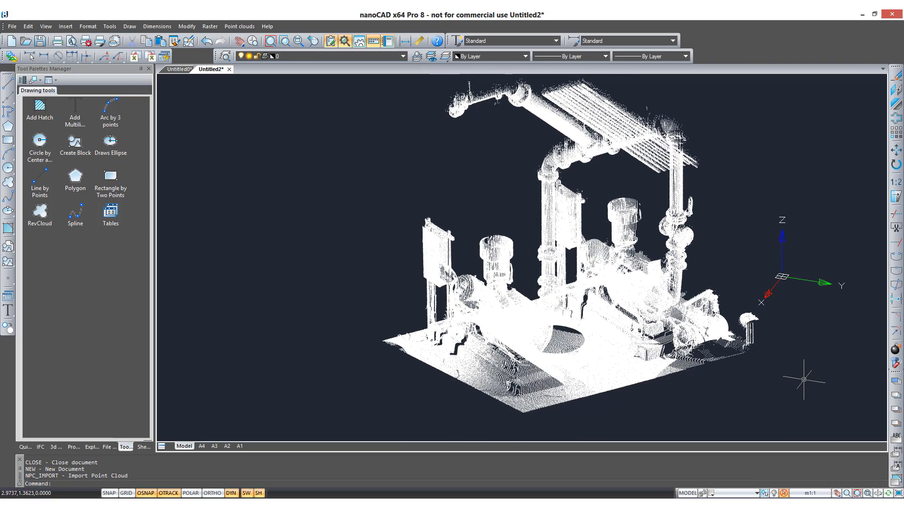
- Select the pump point cloud and pick one of its overlapping clouds
{"action": "left_click", "coordinate": [239, 26]}
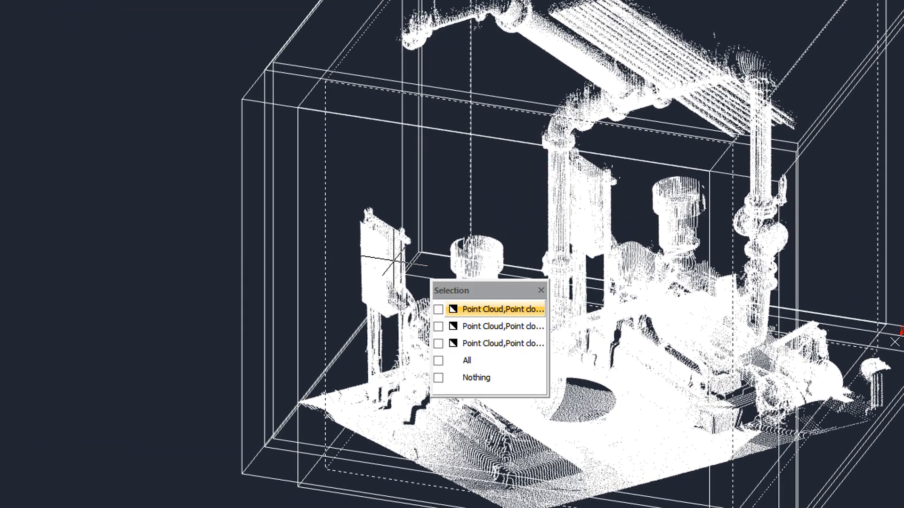
{"action": "left_click", "coordinate": [501, 308]}
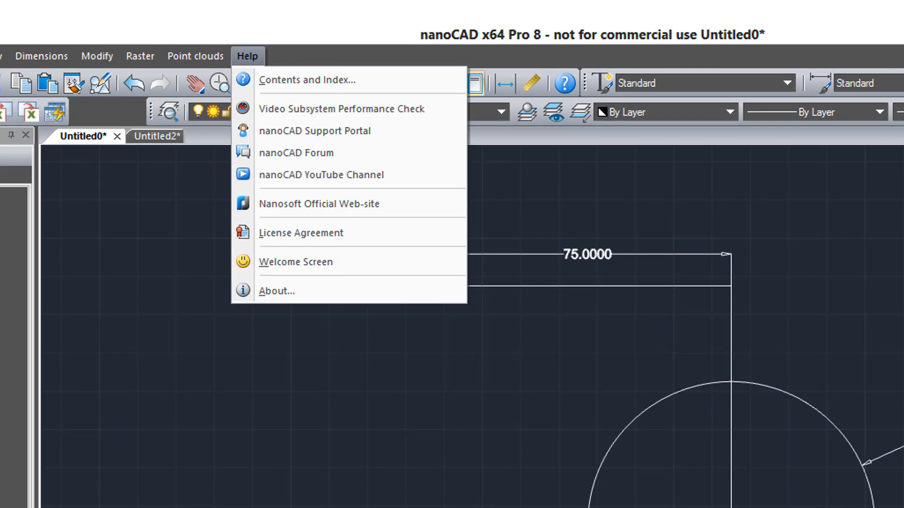
- Open the nanoCAD Support Portal, then the forum and YouTube channel pages
{"action": "left_click", "coordinate": [315, 131]}
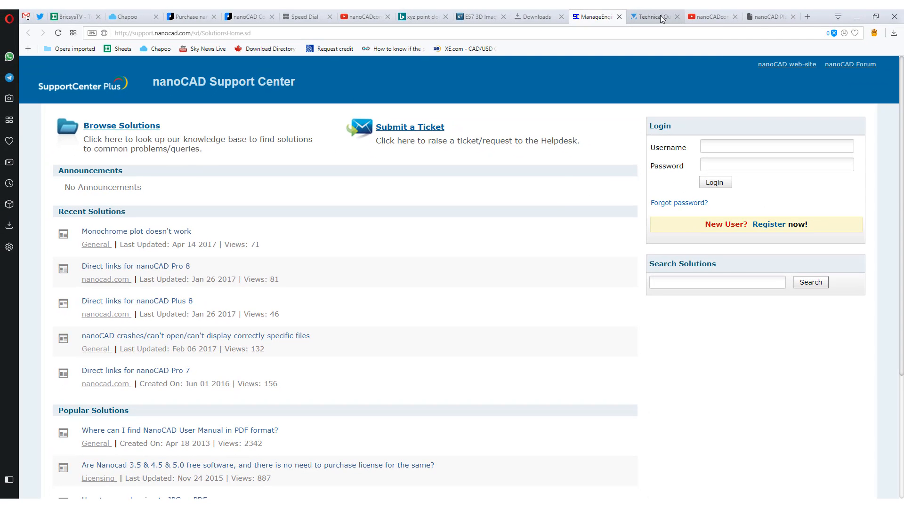
{"action": "left_click", "coordinate": [651, 16]}
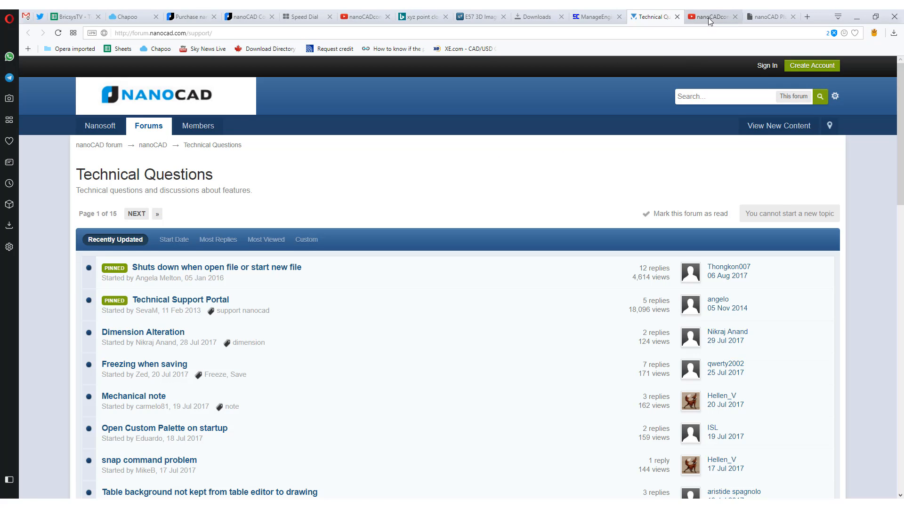
{"action": "left_click", "coordinate": [711, 16]}
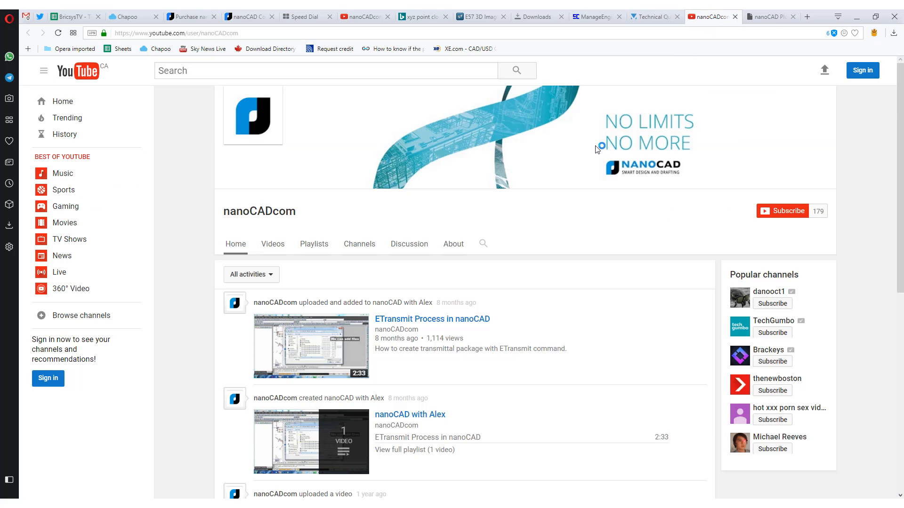